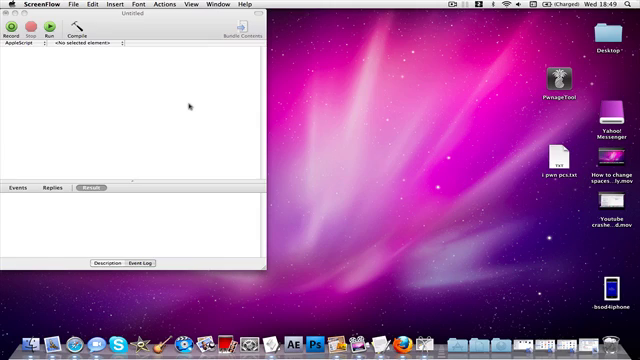
mouse_move(168, 44)
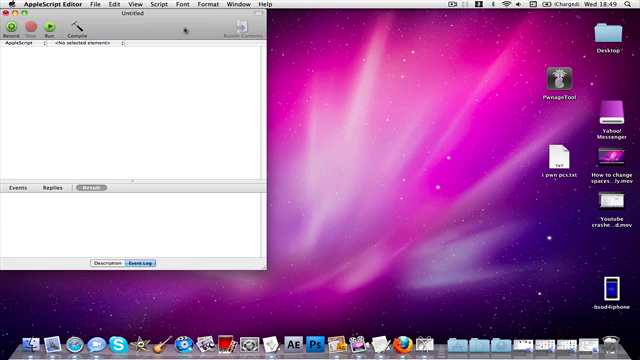
mouse_move(308, 144)
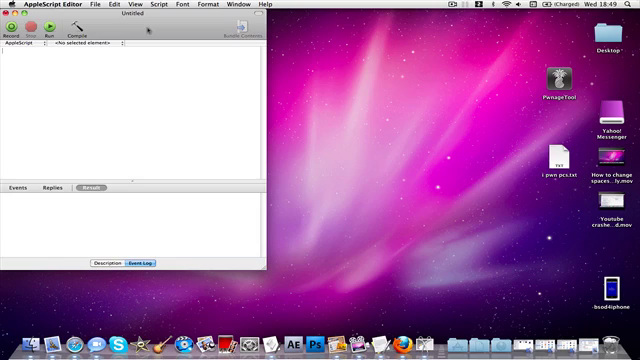
Write activate app "Terminal" as the first line and begin a tell app line.
type("set i")
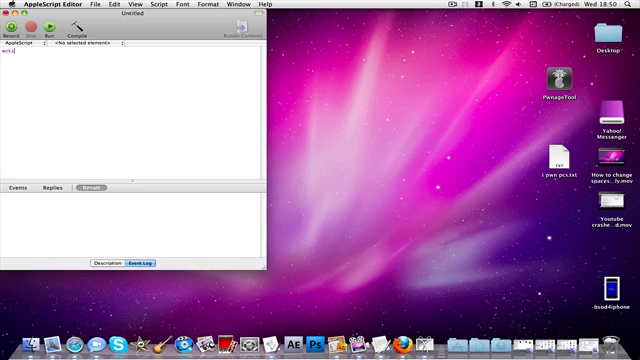
type("activate app \"terminal")
type("tell app")
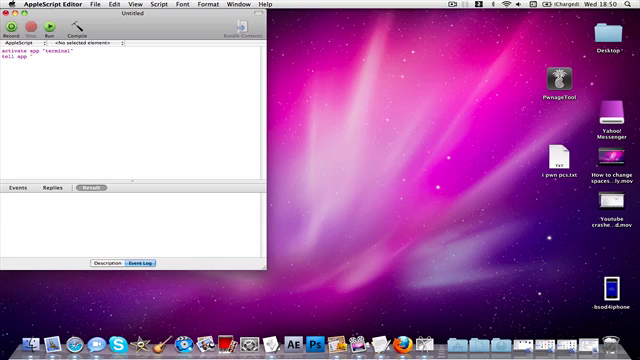
Complete tell app "System Events" to keystroke "say i pwn pcs" and begin the next tell app line.
type("\"system ed")
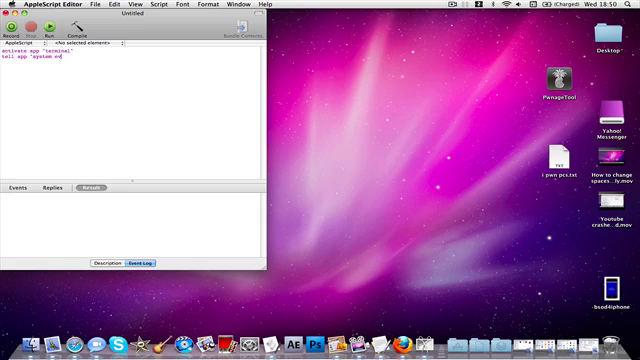
type("to")
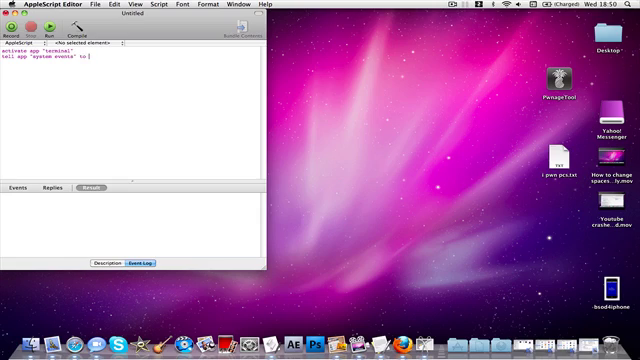
type("keystroke")
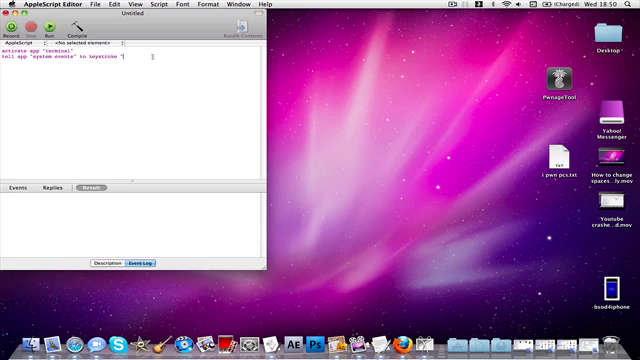
type("say")
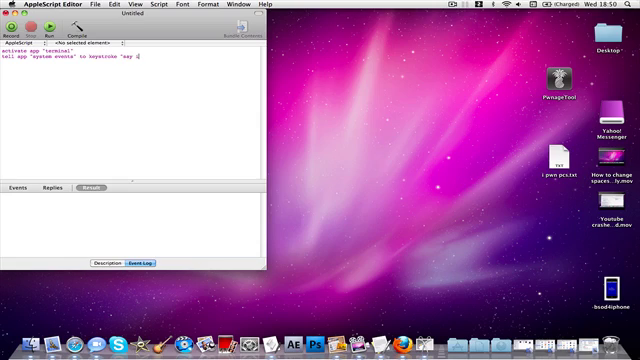
type("i pwn pcs")
type("tell ")
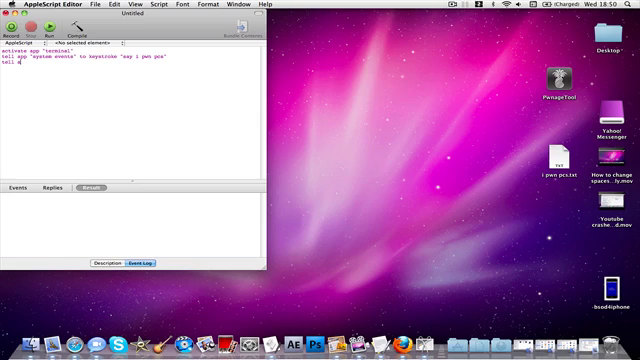
type("app \"system e")
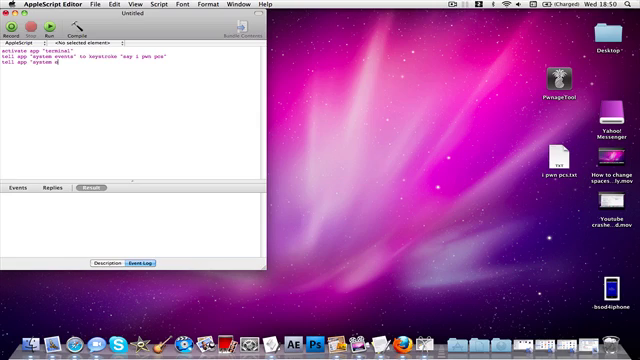
Finish "System Events" to keystroke return and begin a delay line.
type("vents\" to keystroke return")
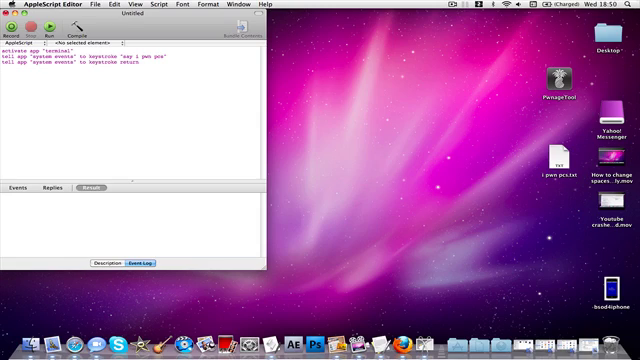
type("delay")
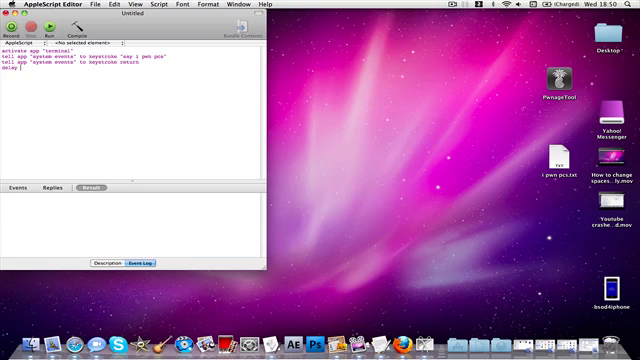
Set delay 2, add a tell app "Terminal" quit block, and compile the script.
type("2")
type("tell app \"terminal")
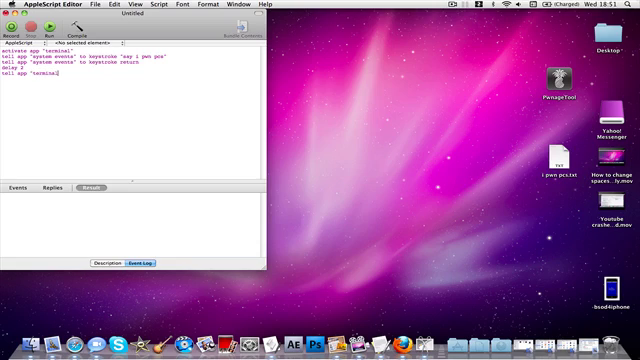
type("quit")
type("end tel")
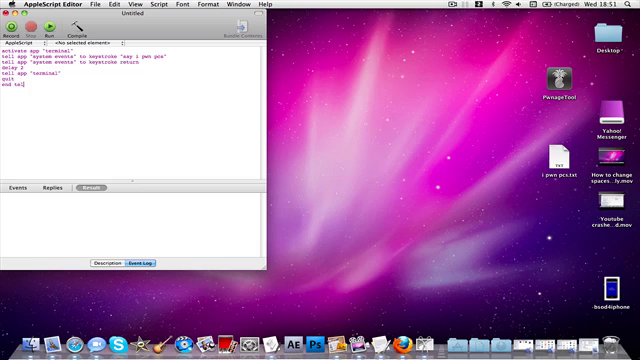
left_click(90, 34)
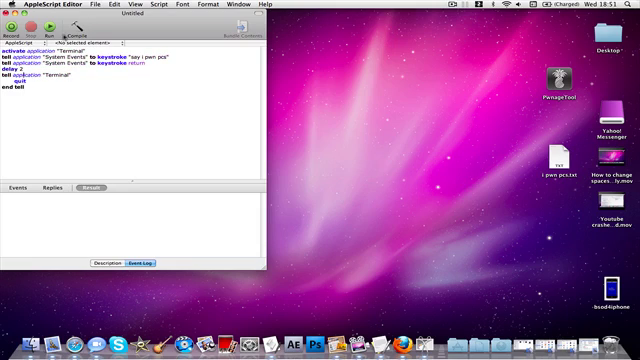